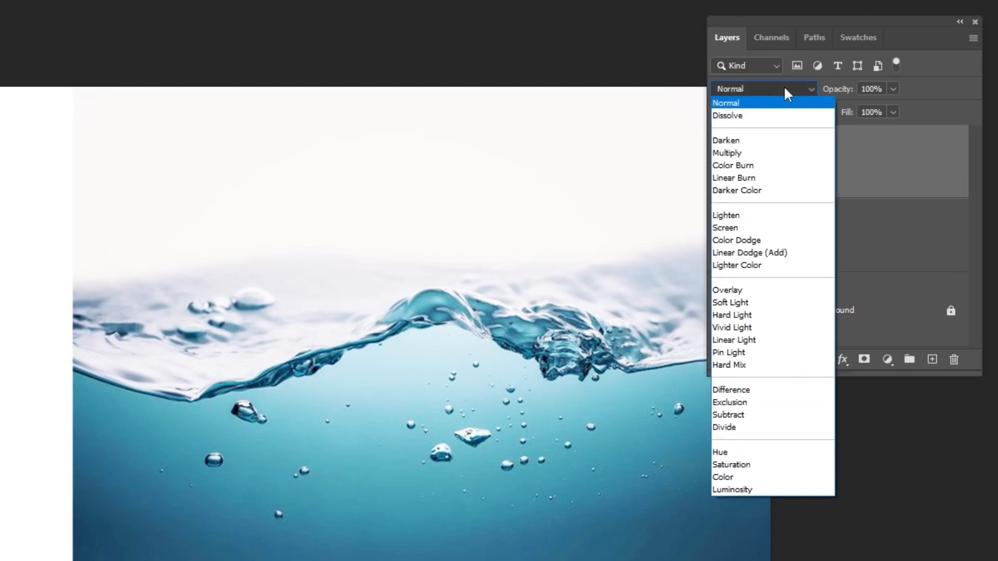
Step: Set the water splash layer's blend mode to Hard Light over the man's face
click(732, 314)
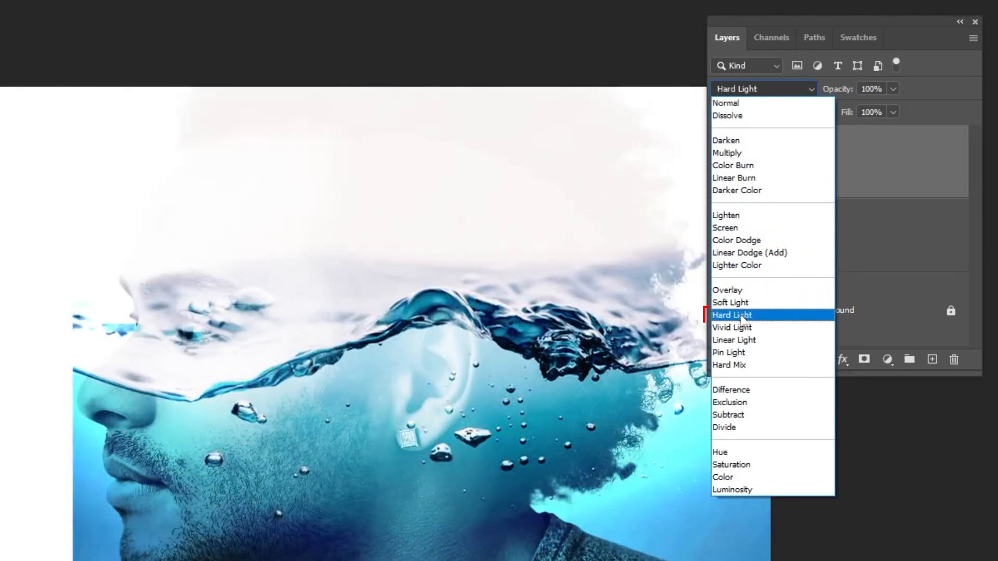
click(732, 314)
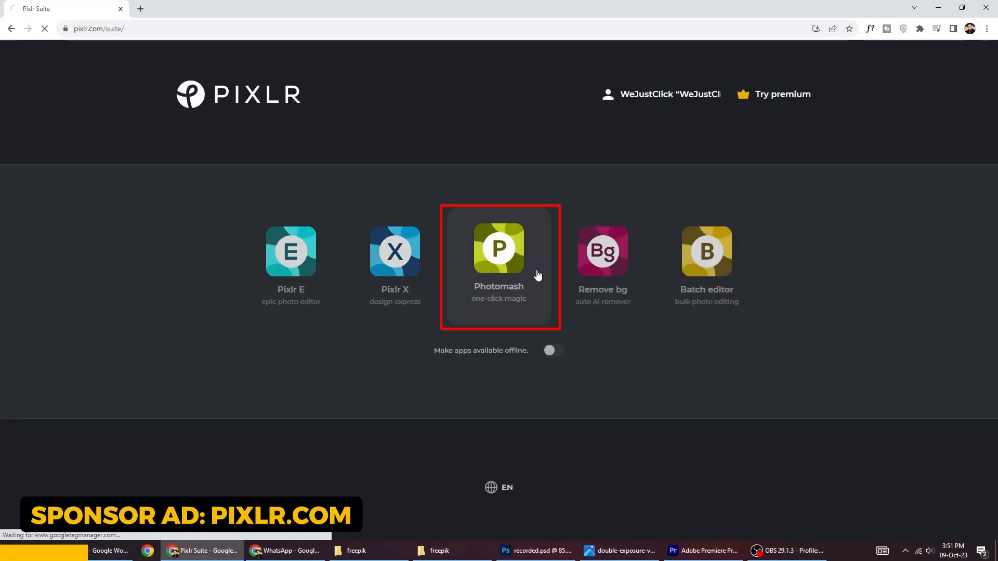
Step: Launch Photomash and pick the pink watercolor circle profile template for the portrait
click(498, 251)
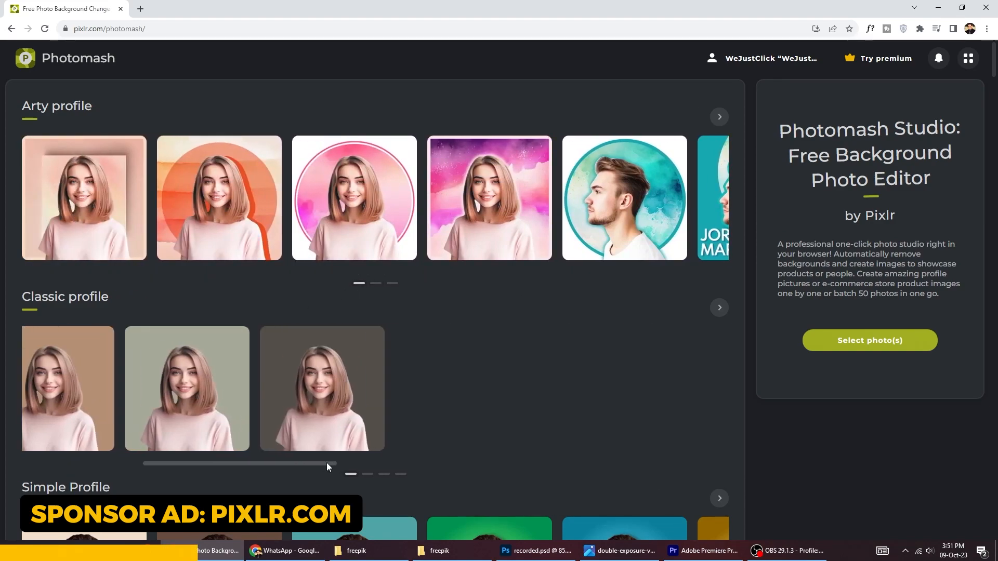
scroll(down, 3)
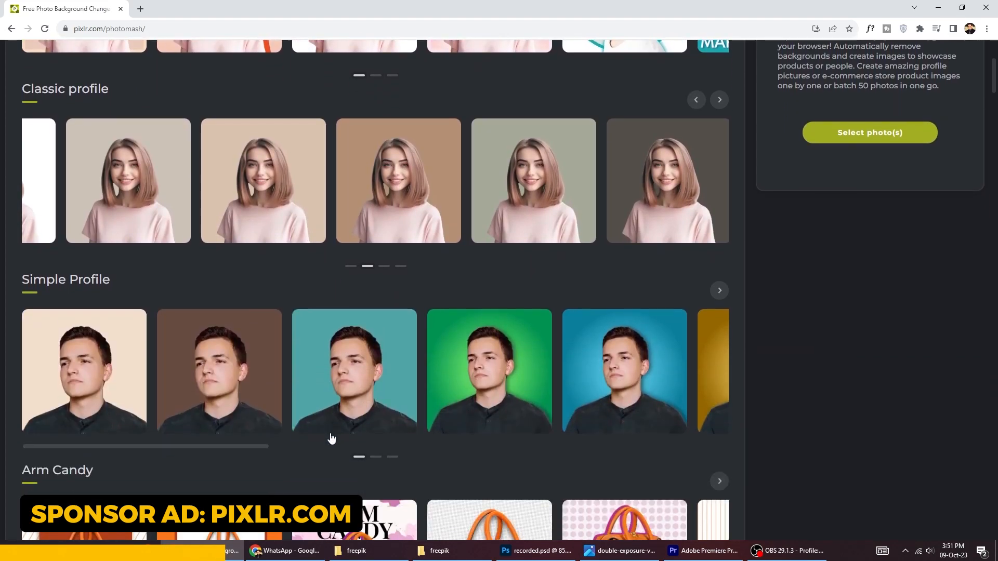
scroll(down, 3)
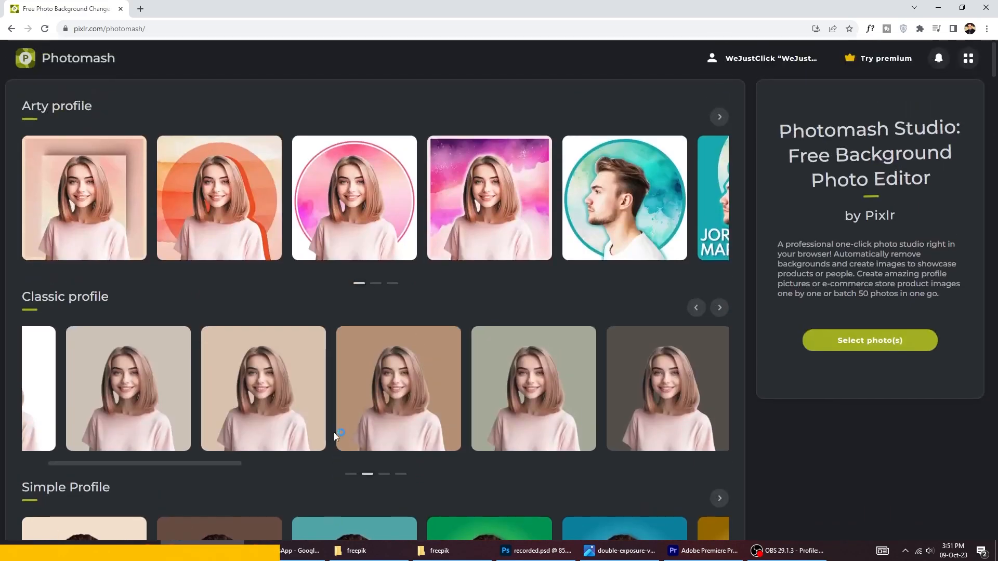
click(354, 197)
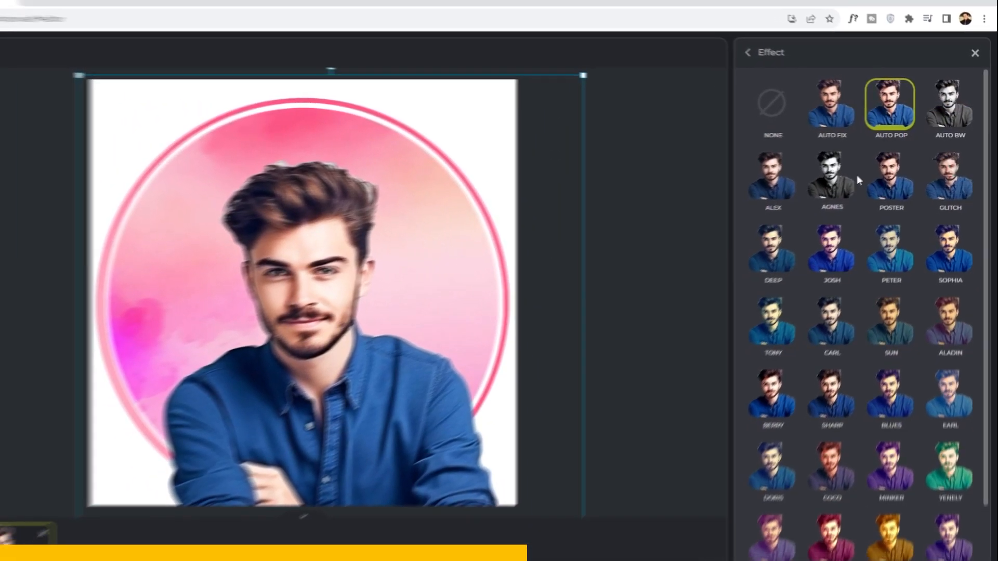
Step: Add a soft white outline around the man, tuning its size and softness
click(852, 169)
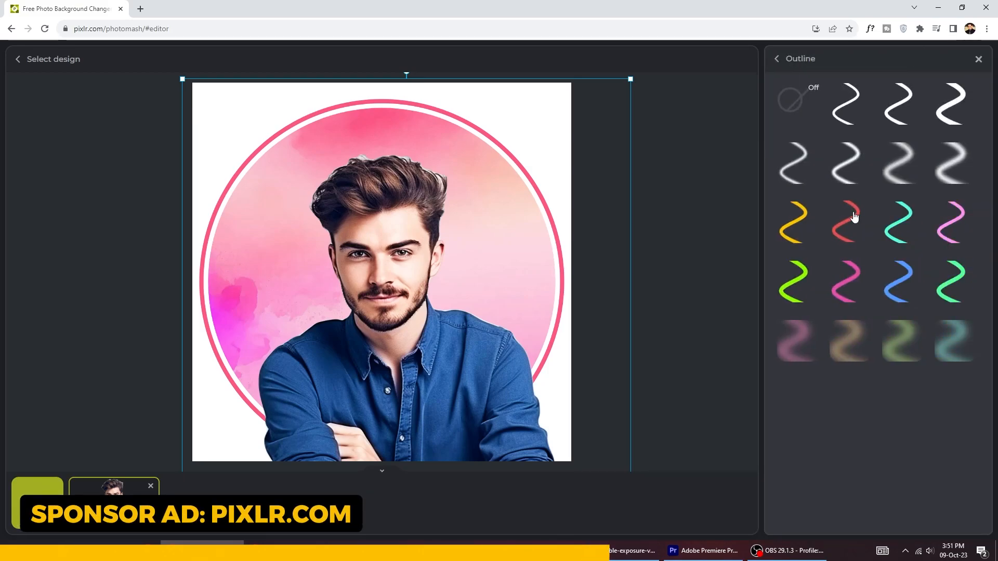
click(850, 163)
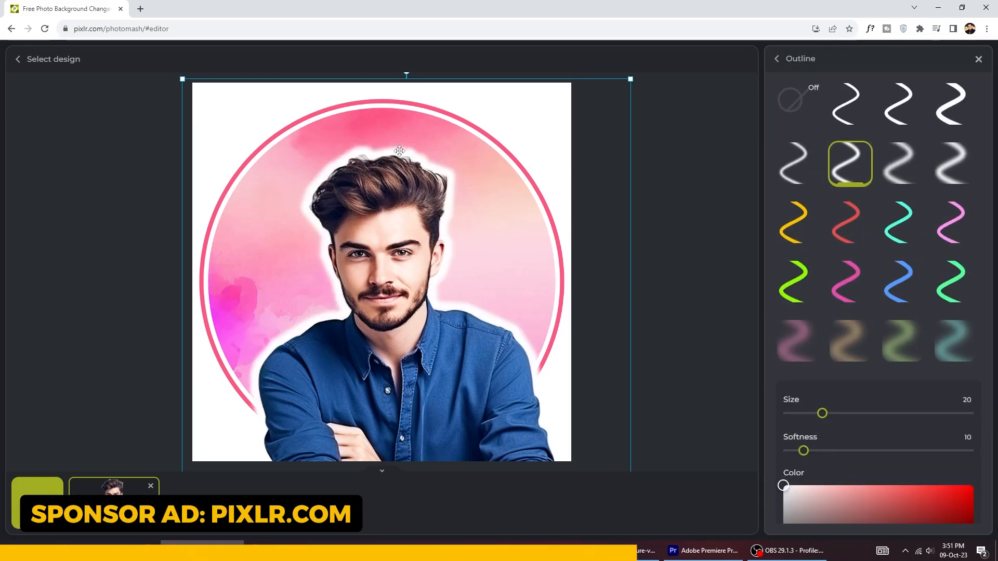
drag(804, 450, 864, 355)
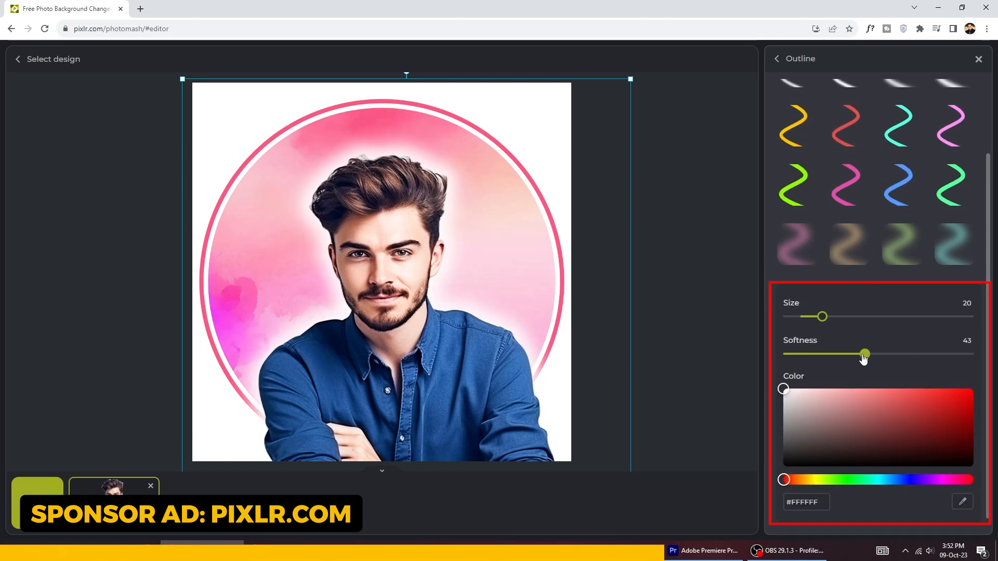
drag(864, 353, 820, 353)
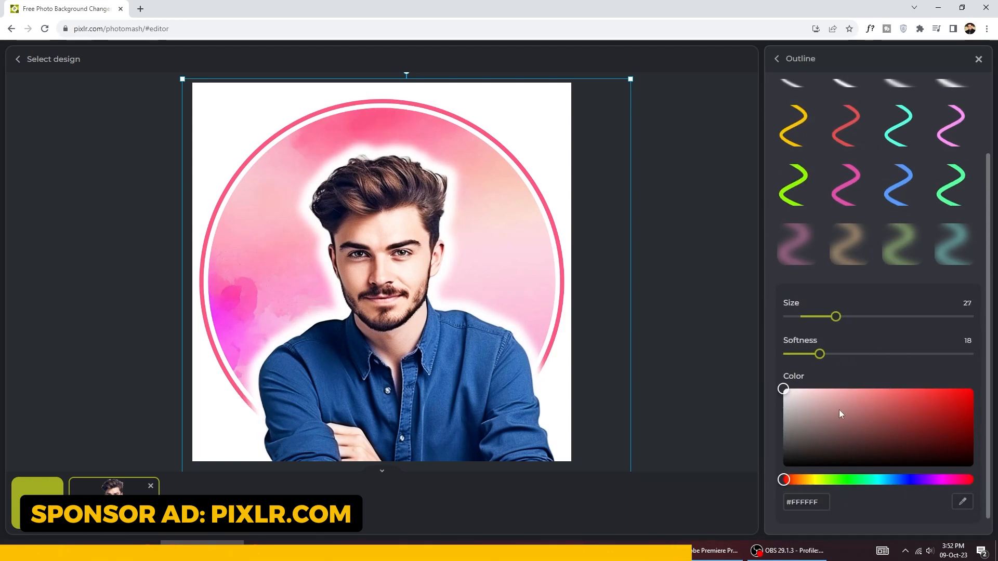
click(775, 58)
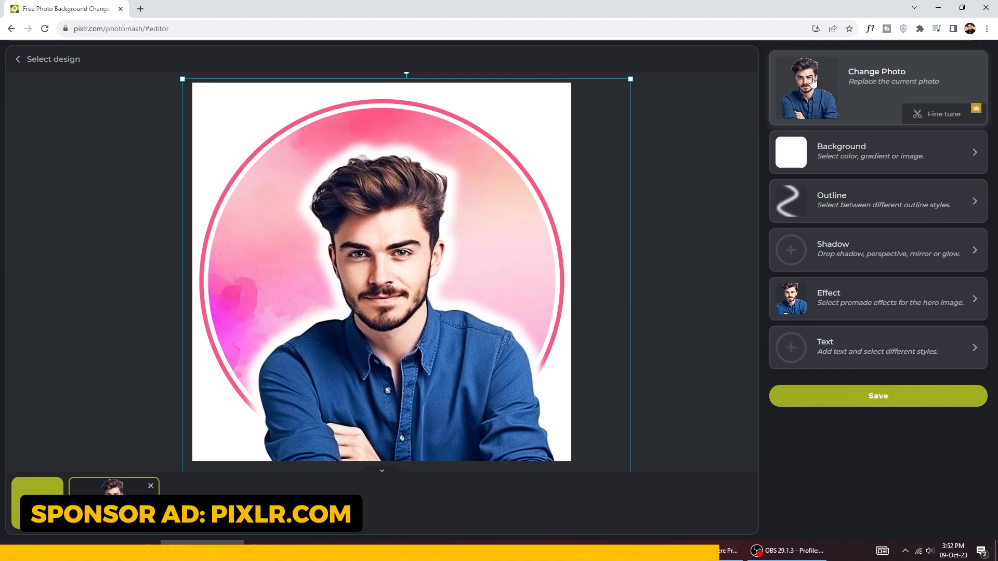
Step: Add a red drop shadow behind the man, pulled closer to the figure
click(878, 249)
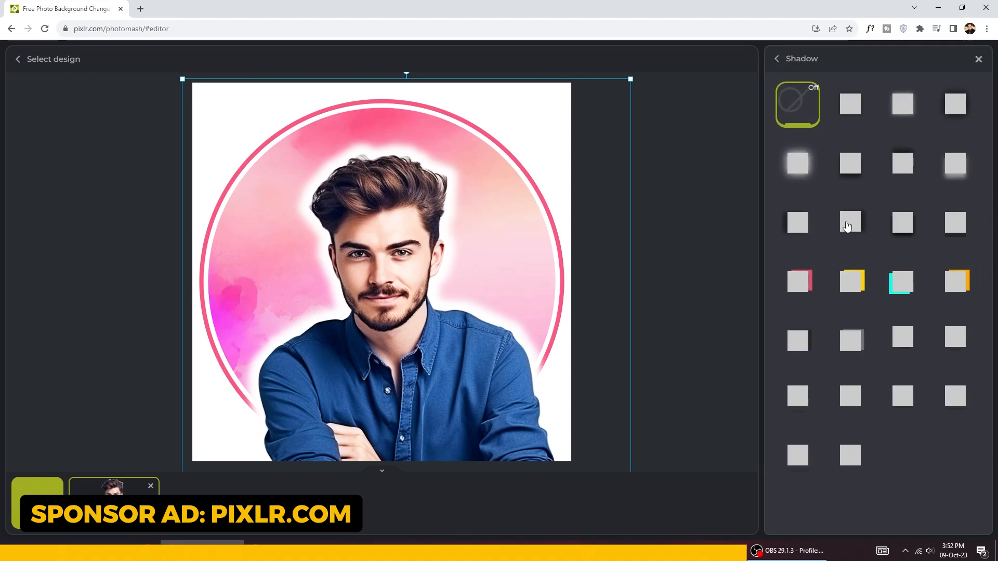
click(849, 223)
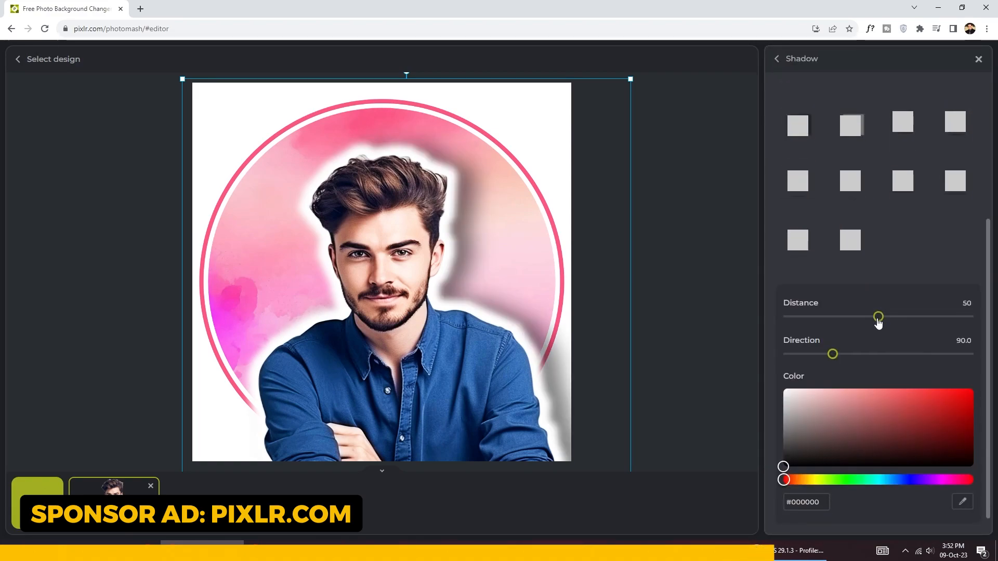
click(963, 396)
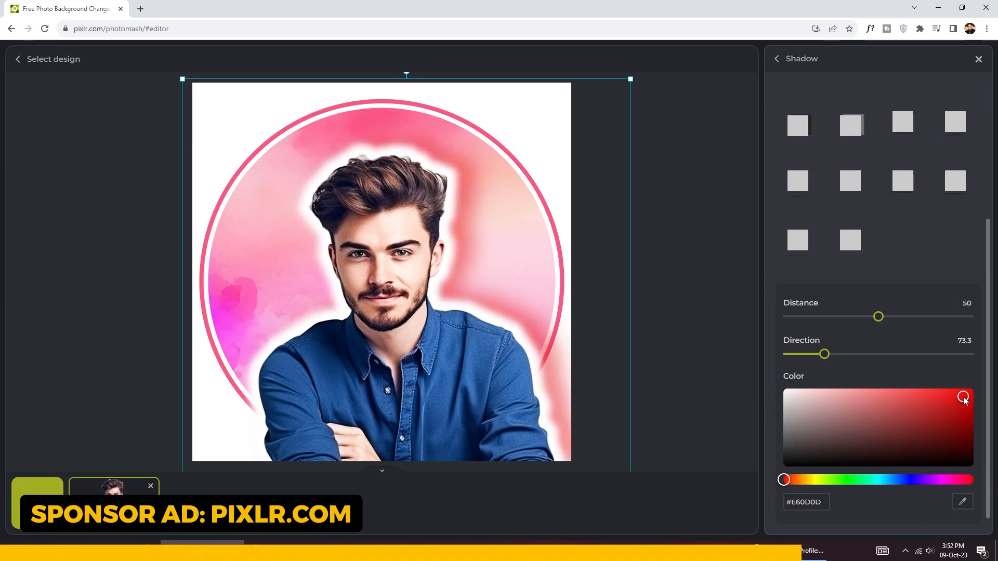
drag(877, 316, 852, 316)
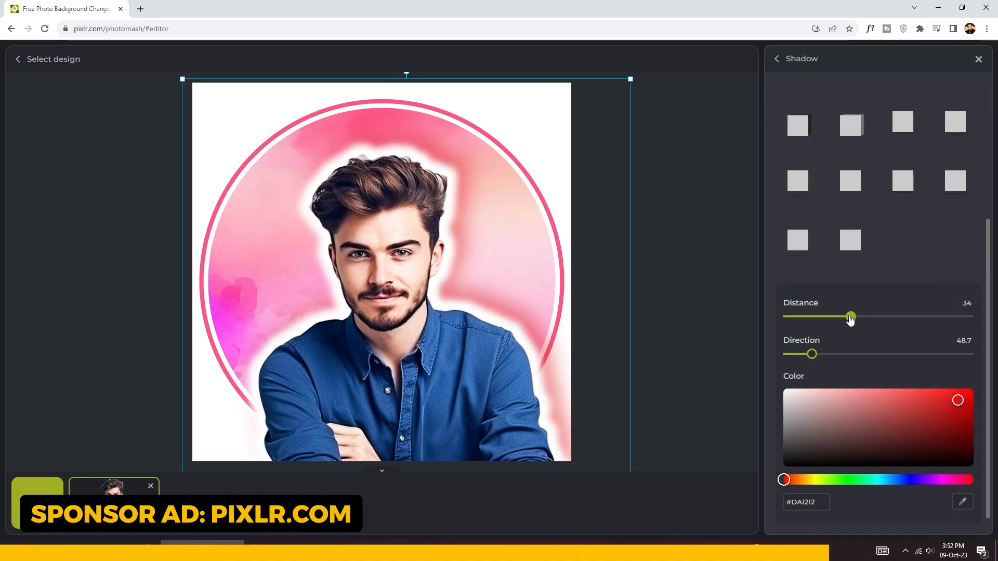
click(776, 59)
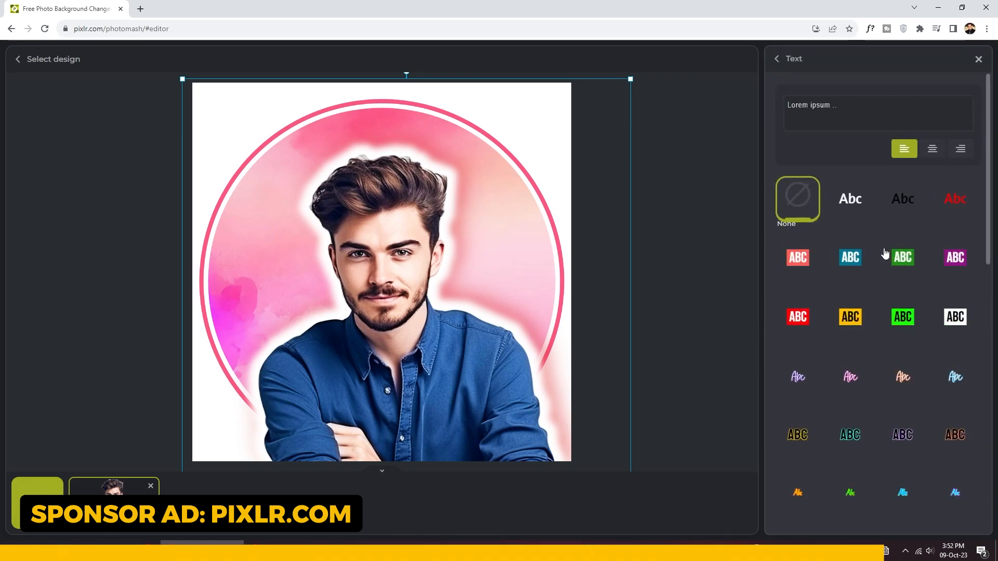
Step: Place a teal-boxed WRITE YOUR TEXT HERE caption and position it on the portrait
click(850, 257)
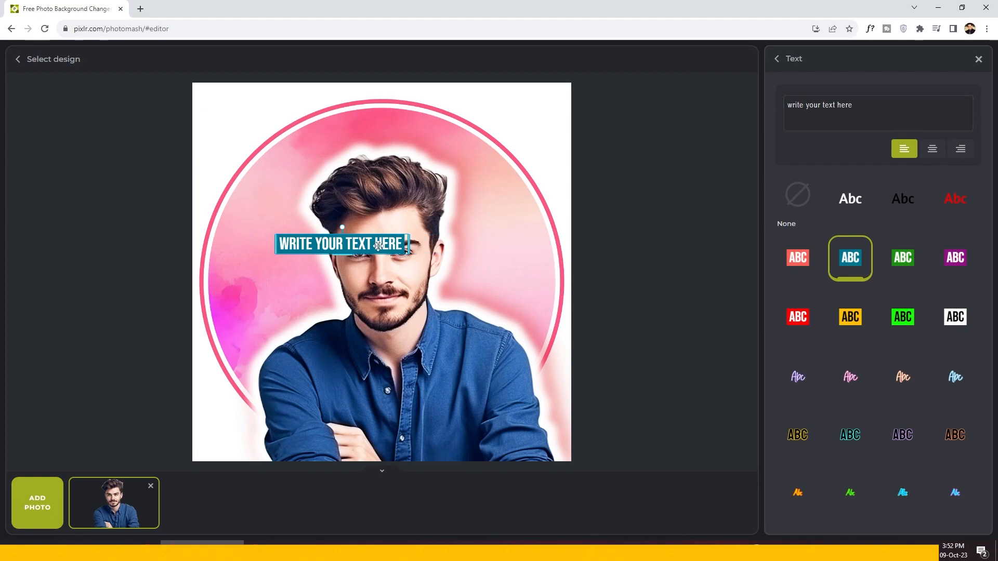
drag(342, 243, 334, 340)
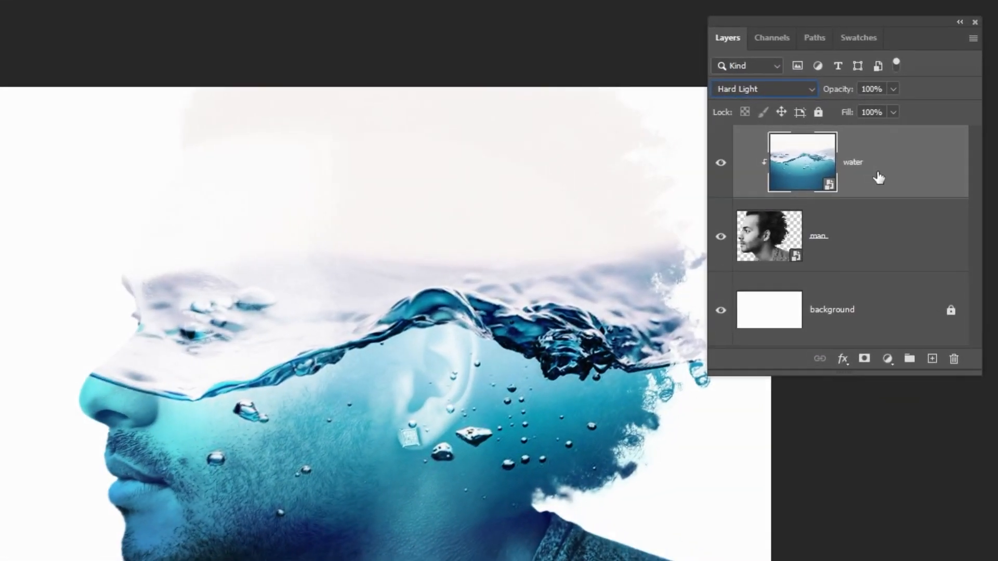
Step: Duplicate the water splash with Ctrl+J and scale the copy behind the man to fill the canvas
key(ctrl+j)
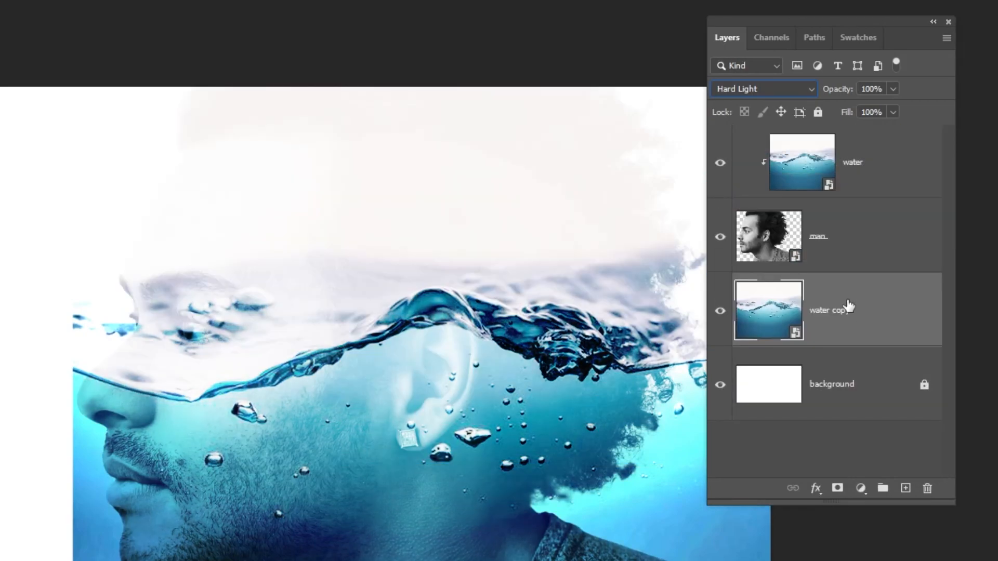
key(ctrl+t)
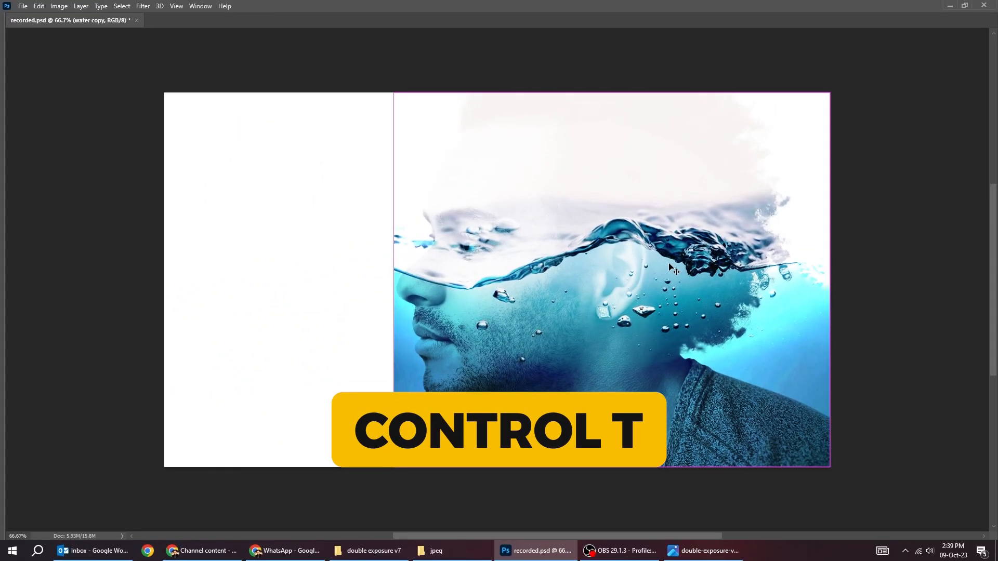
key(ctrl+t)
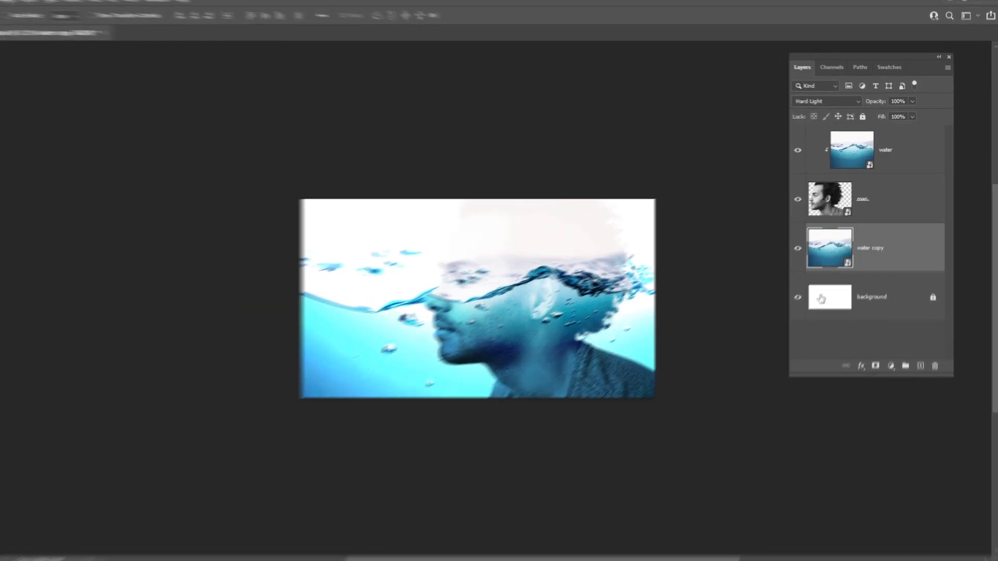
click(827, 101)
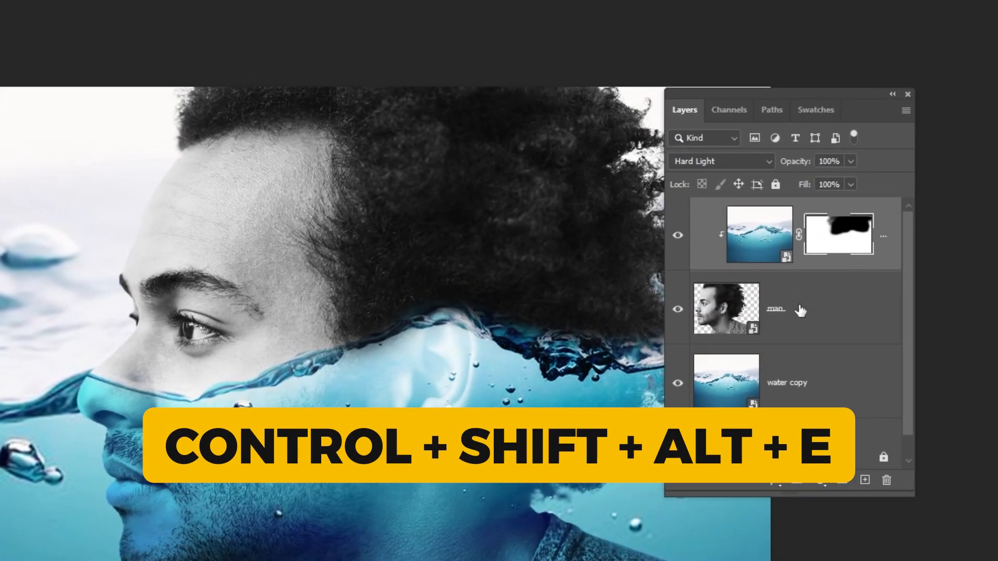
Step: Stamp all visible layers into a new top layer and convert it to a smart object
key(ctrl+shift+alt+e)
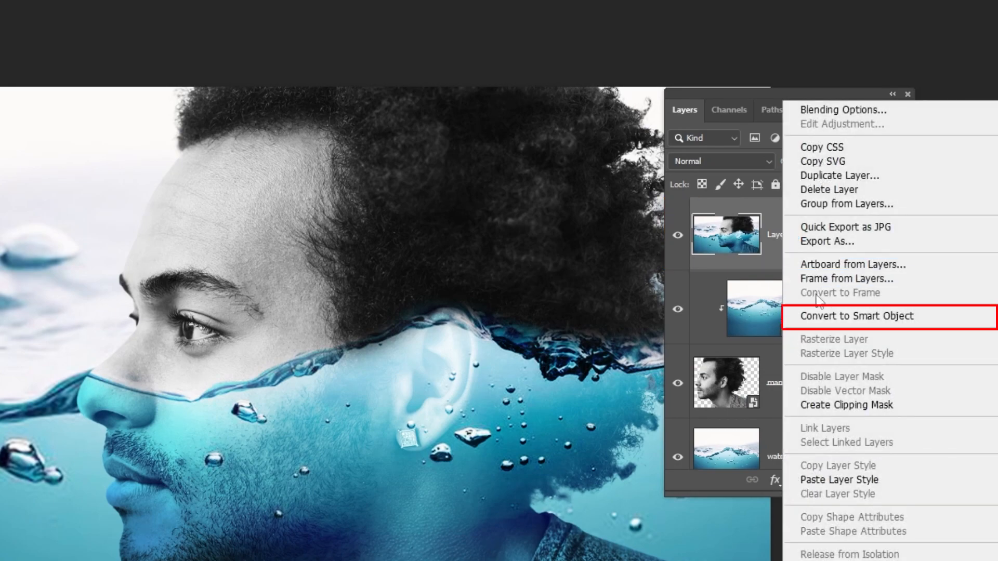
click(847, 316)
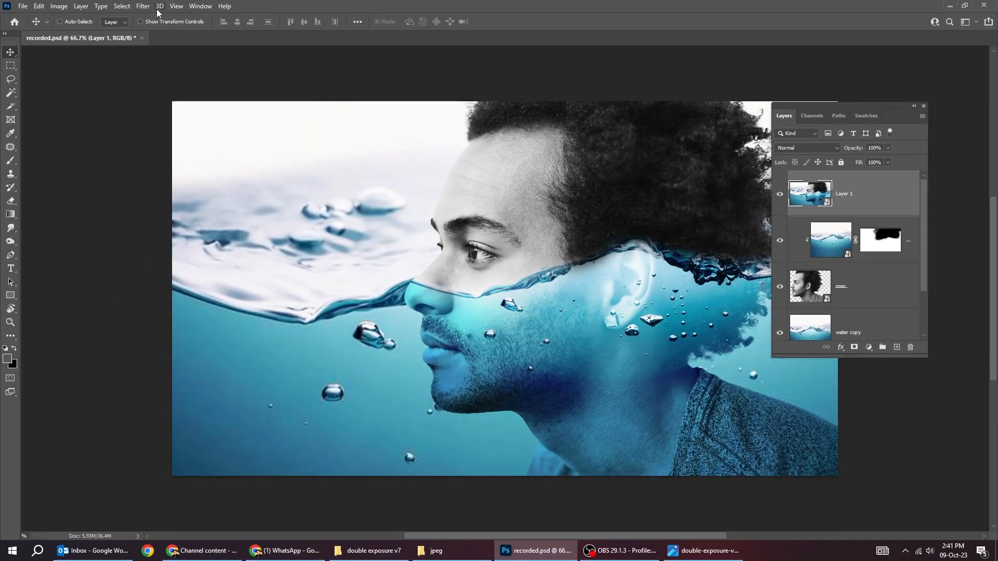
Step: Apply Camera Raw Filter: cooler temperature and tint, brighter exposure, more contrast, texture, clarity and sharpening
click(142, 7)
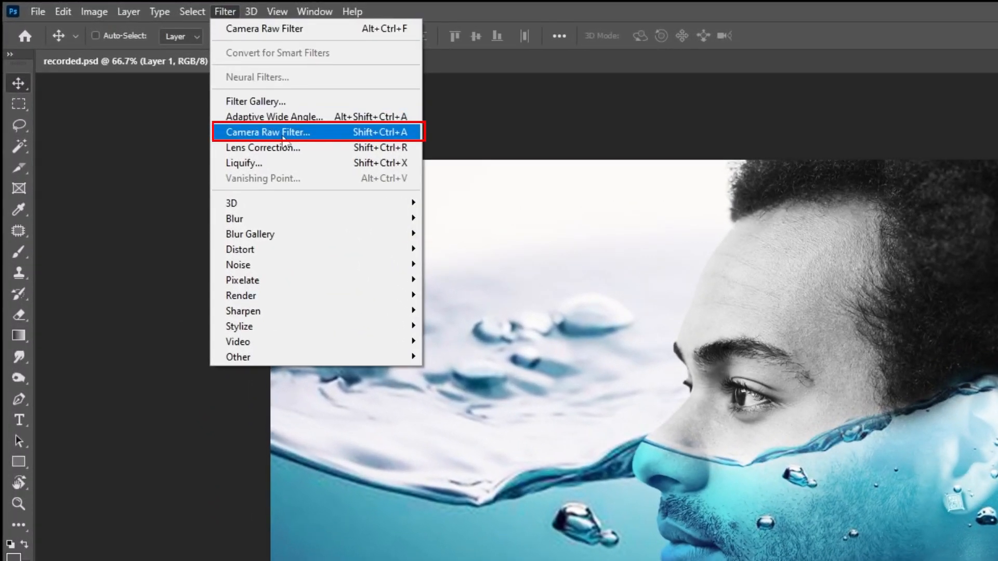
click(269, 132)
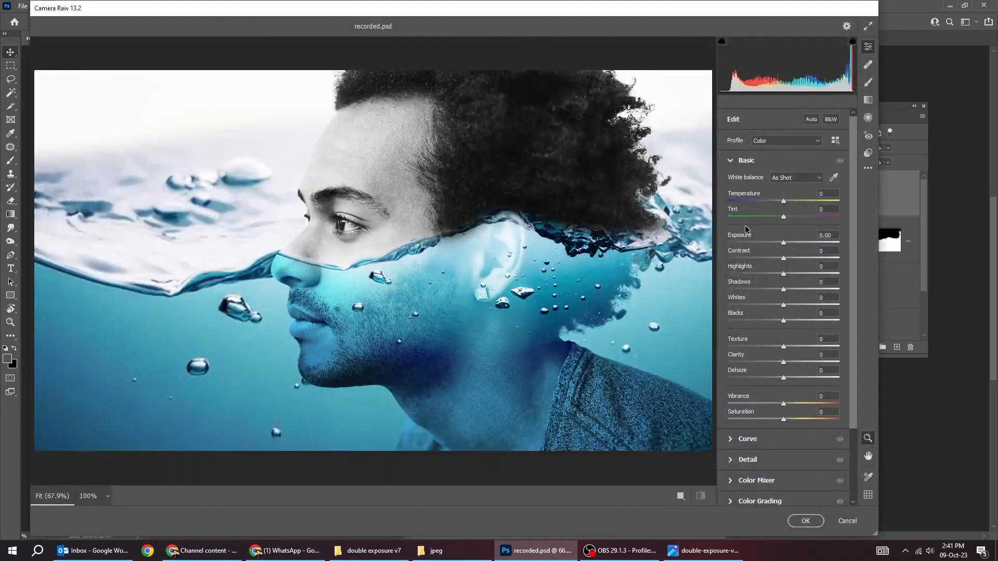
drag(784, 201, 776, 200)
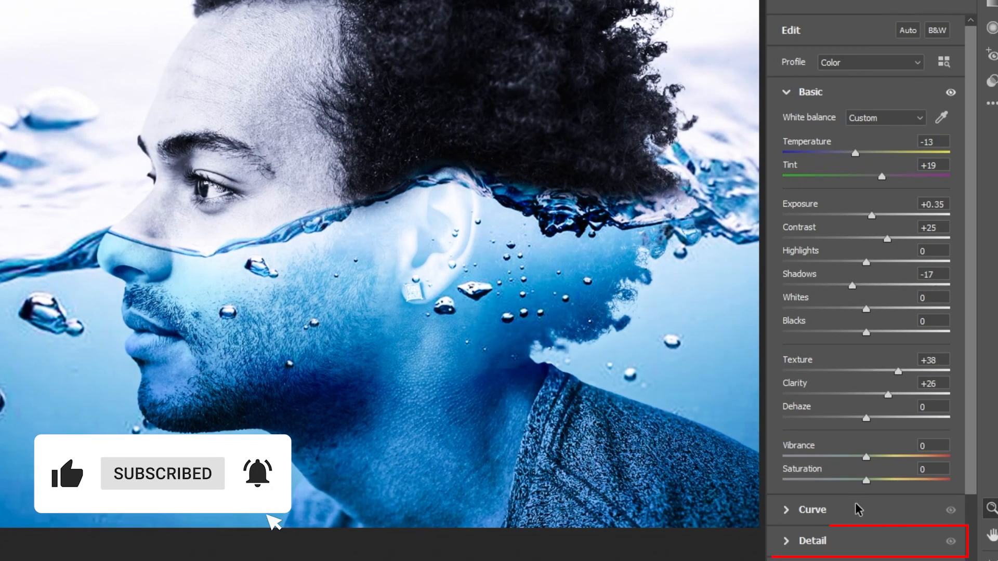
click(813, 541)
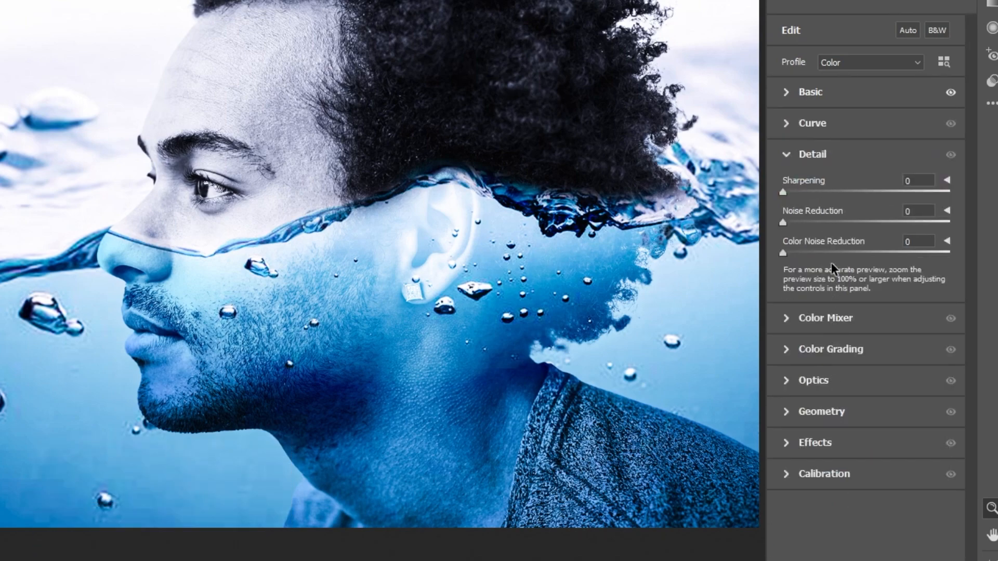
drag(783, 194, 809, 194)
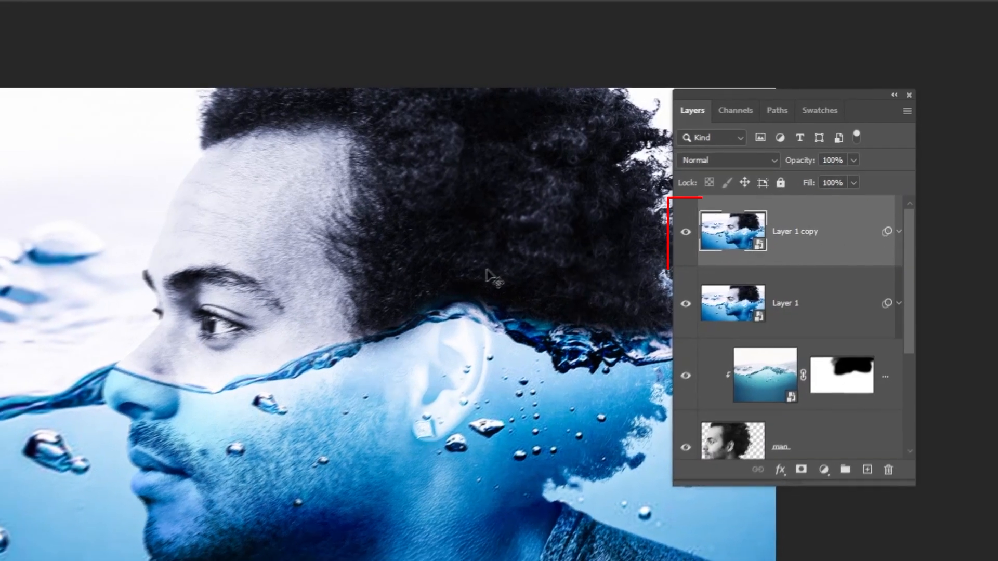
Step: Gaussian-blur the duplicate layer by 3.5 pixels and lasso a selection along the waterline over the face
click(215, 10)
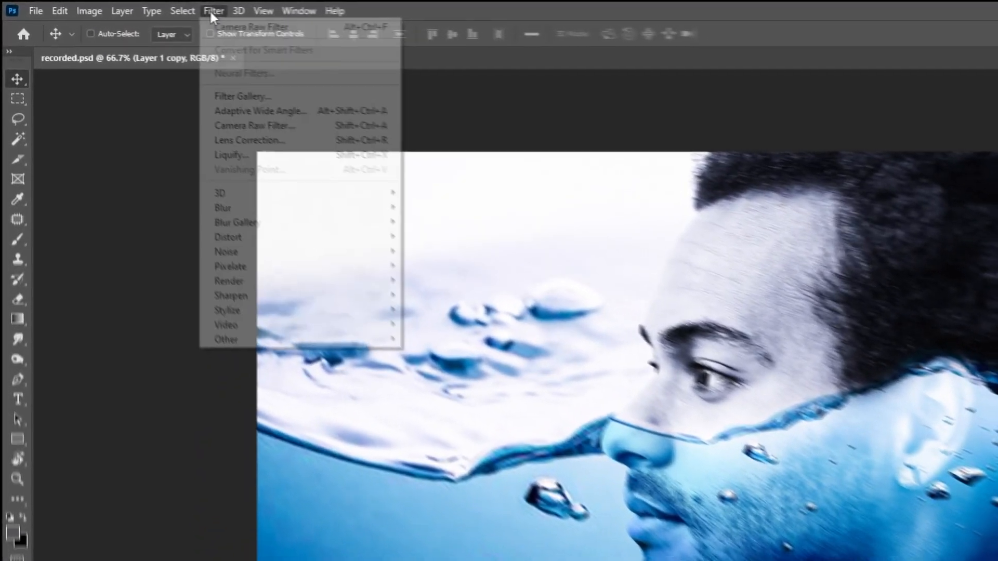
mouse_move(234, 218)
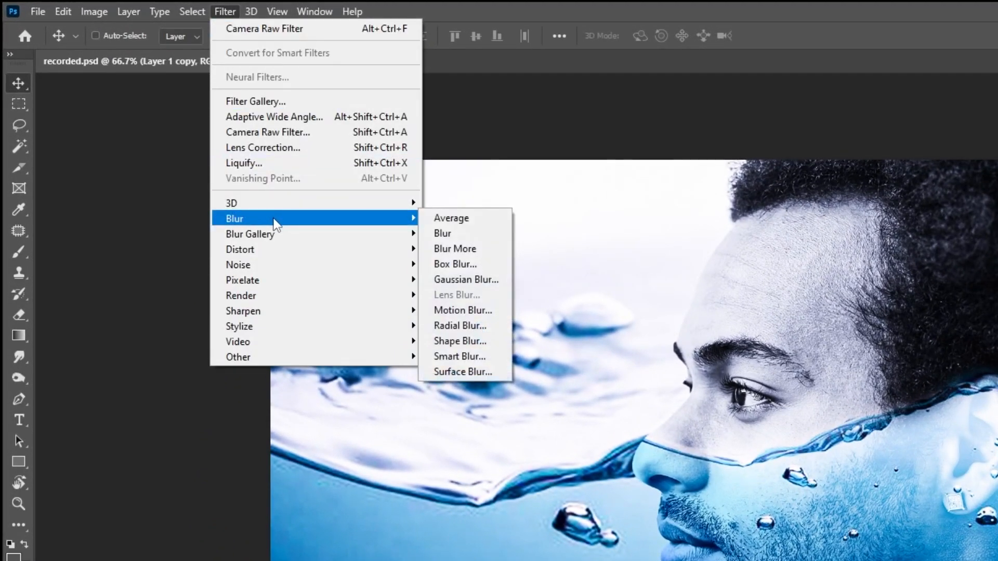
click(466, 279)
text(3.5)
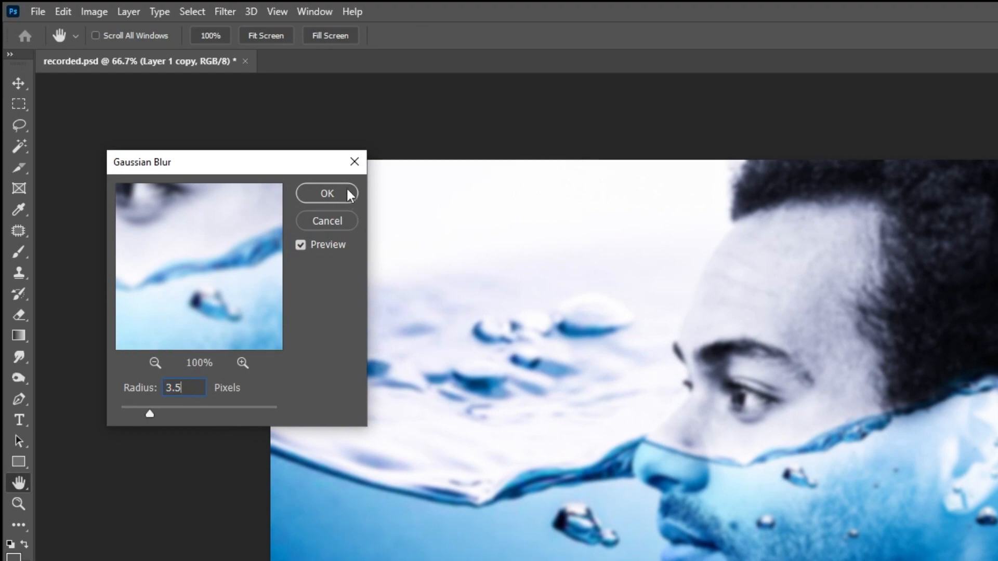
click(327, 193)
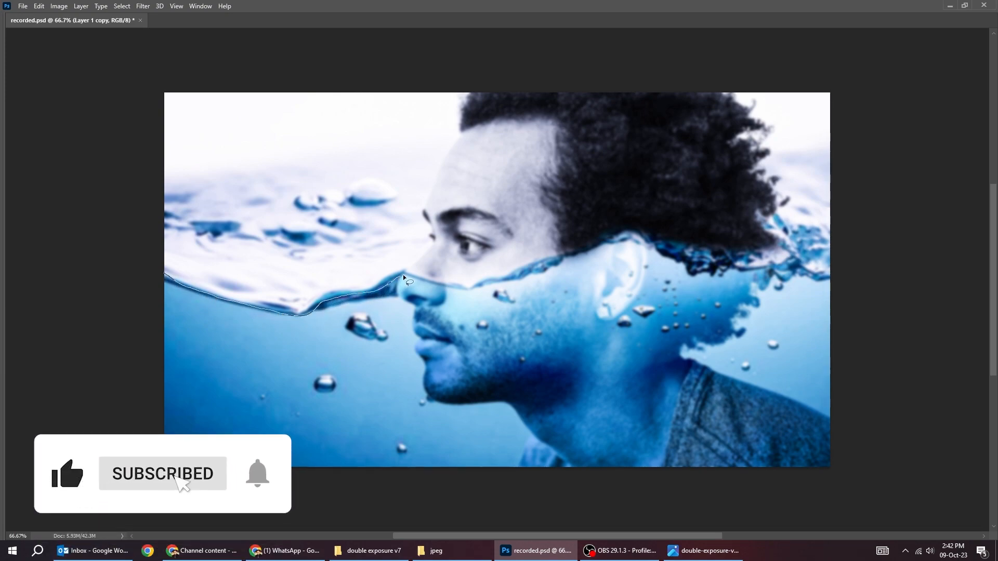
drag(411, 280, 659, 245)
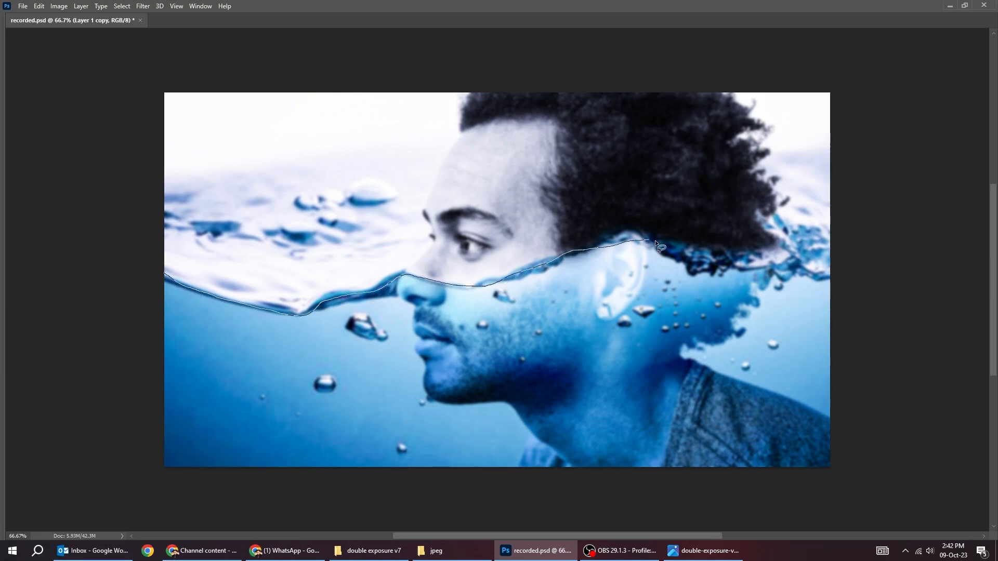